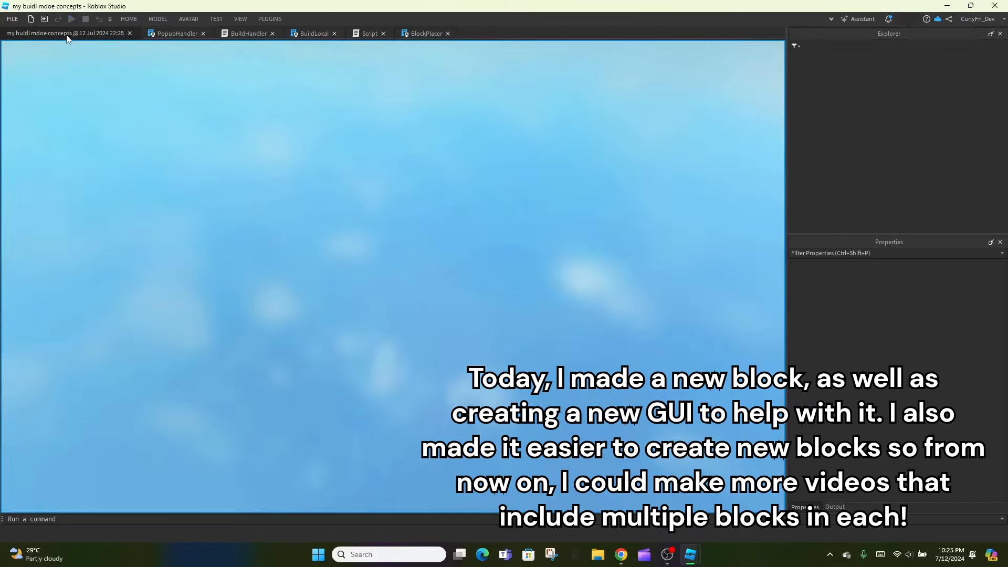
Step: Launch the playtest so the build GUI with block picker, colours and tools appears
{"action": "left_click", "coordinate": [71, 18]}
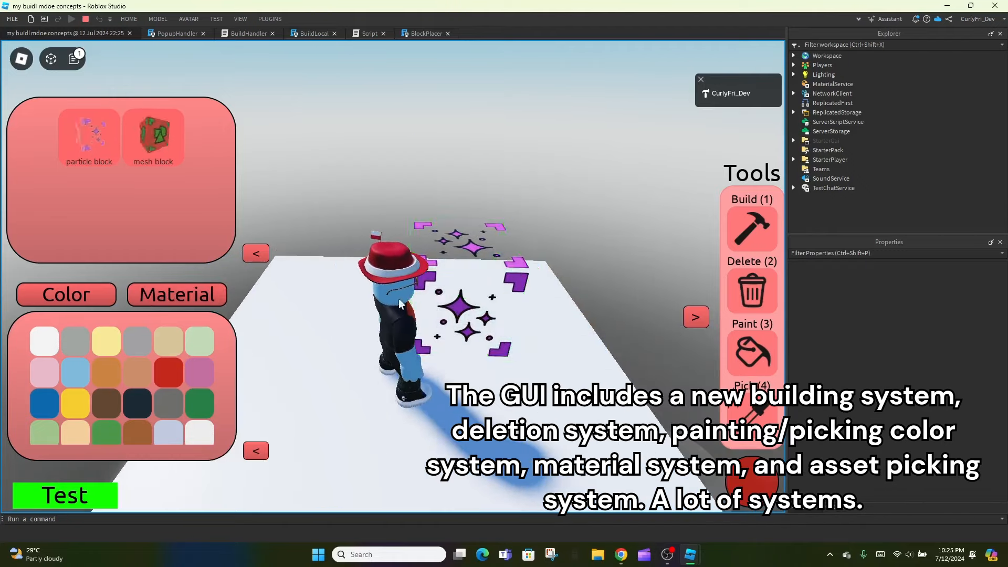
Step: Collapse the block picker and colour palette panels, keeping only the tools panel
{"action": "left_click", "coordinate": [177, 294]}
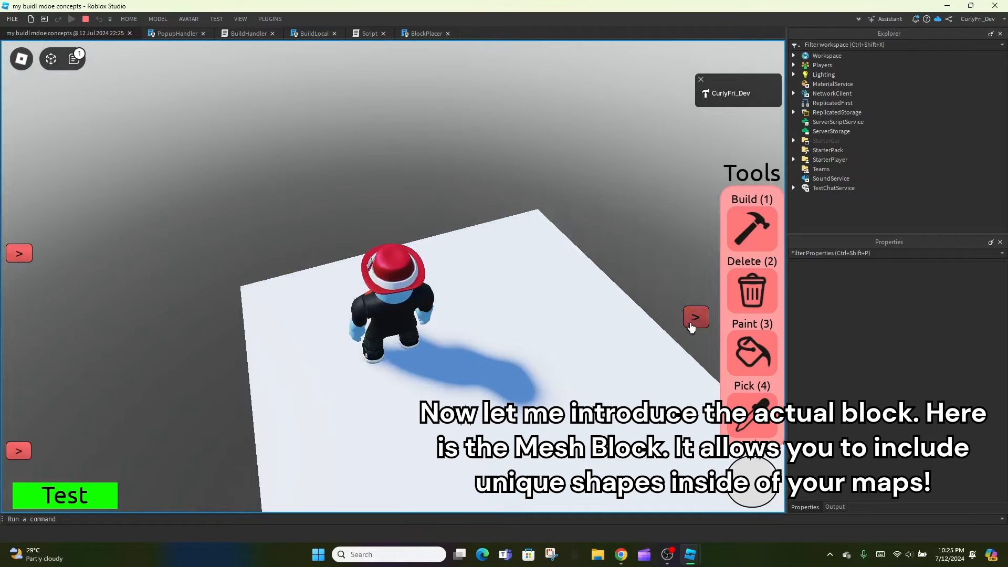
Step: Place a mesh block, confirm its default settings, and test it as a plain block
{"action": "left_click", "coordinate": [696, 317]}
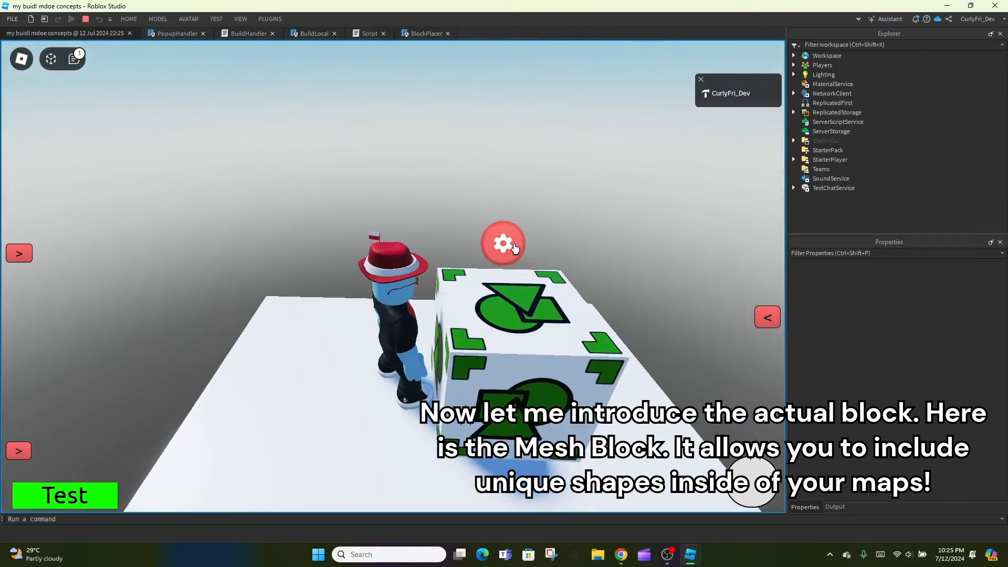
{"action": "left_click", "coordinate": [503, 243]}
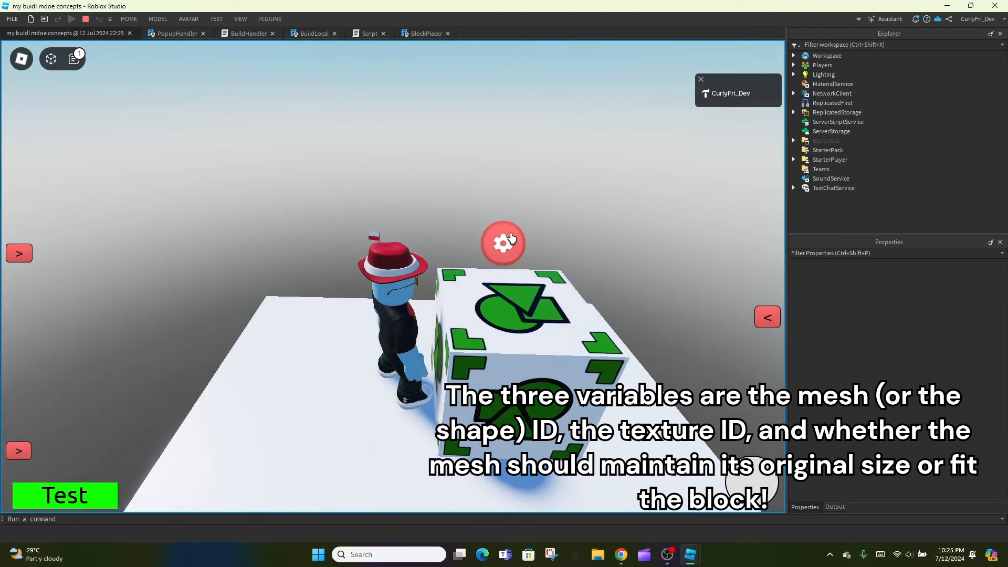
{"action": "left_click", "coordinate": [503, 244]}
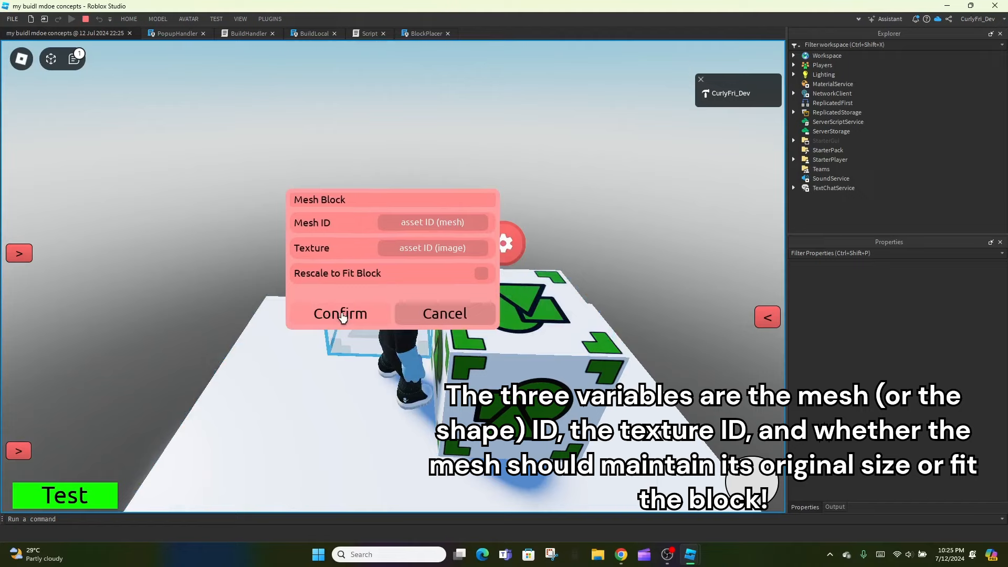
{"action": "left_click", "coordinate": [341, 313]}
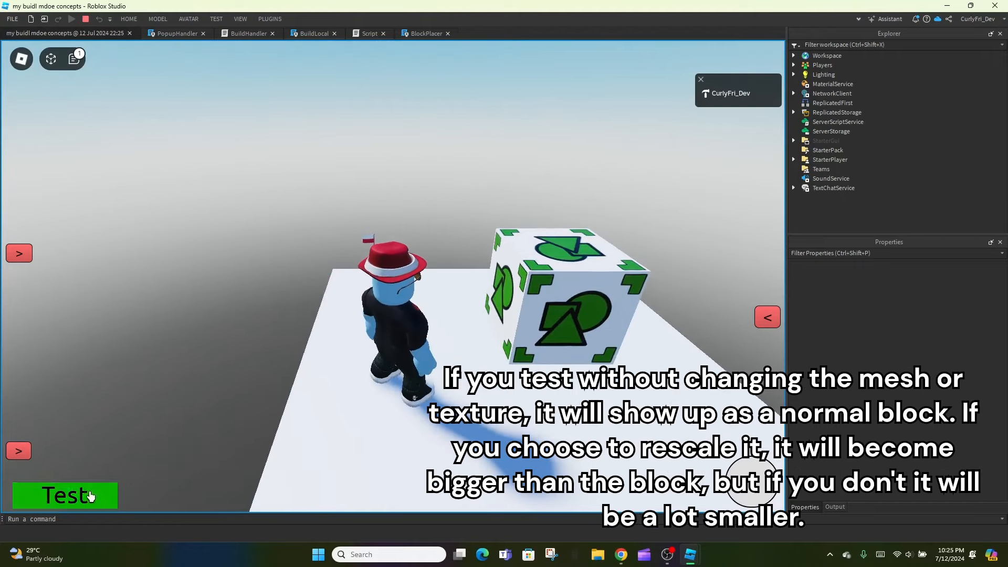
{"action": "left_click", "coordinate": [64, 495]}
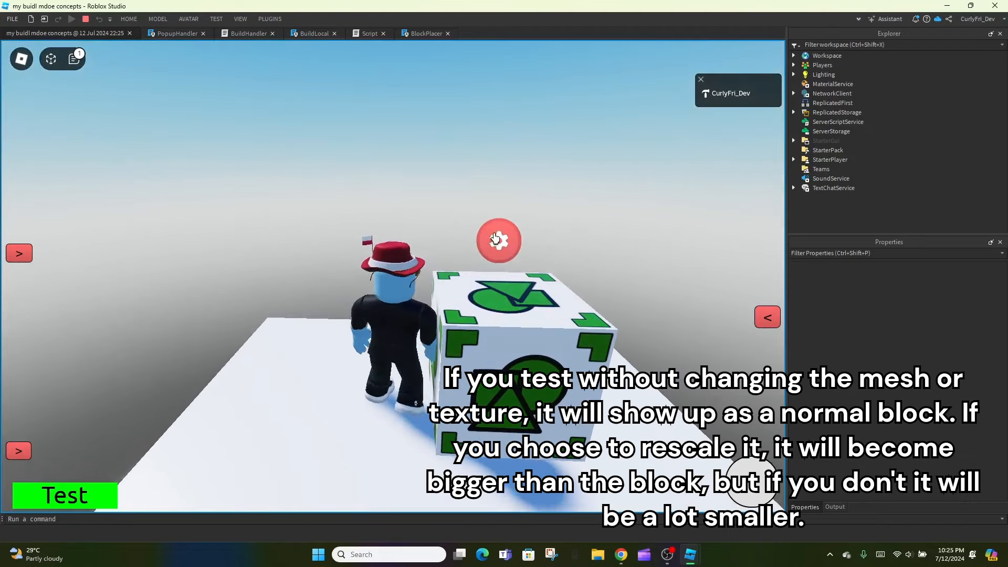
{"action": "left_click", "coordinate": [498, 241]}
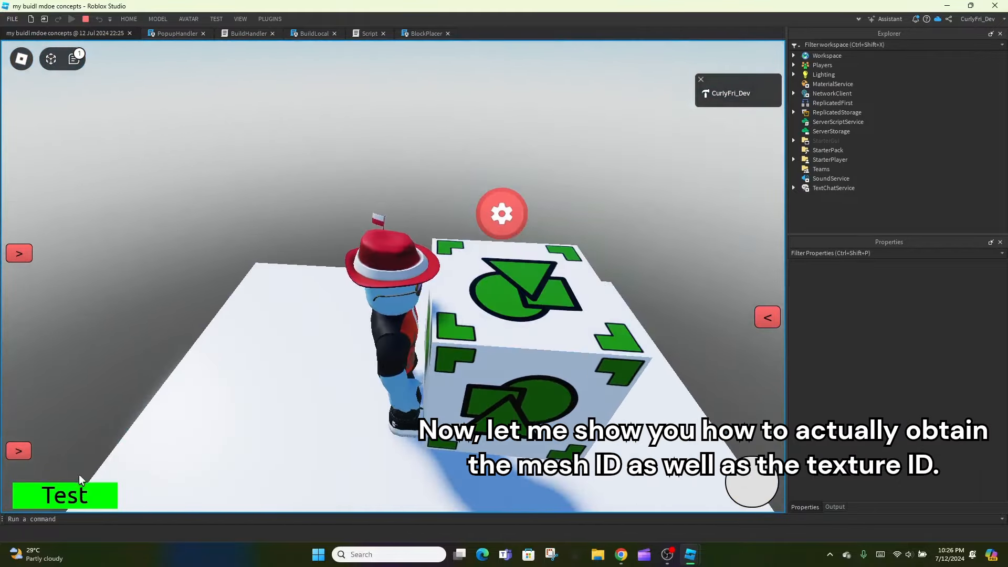
Step: Enable Rescale to Fit Block in the mesh block's settings
{"action": "left_click", "coordinate": [502, 213]}
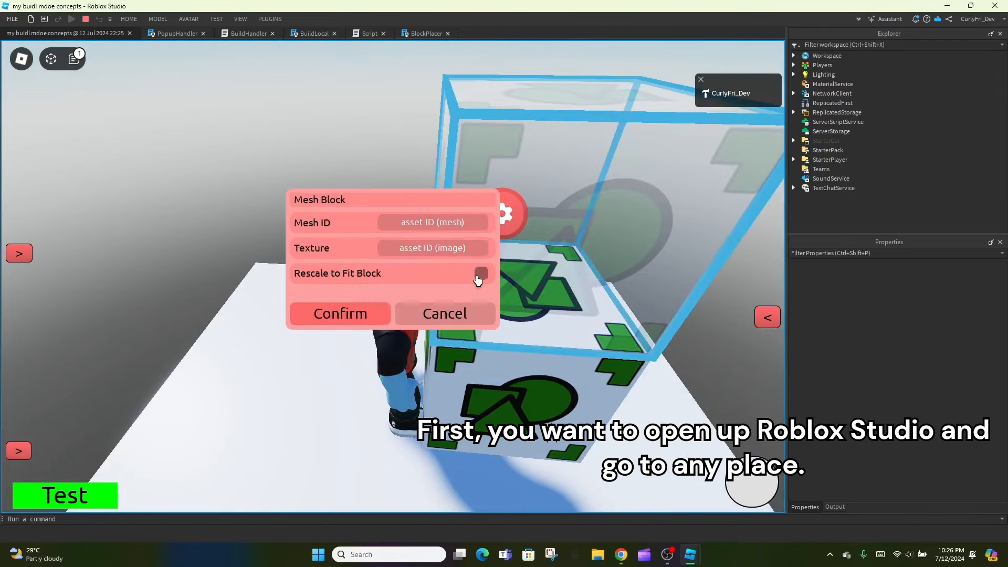
{"action": "left_click", "coordinate": [481, 273]}
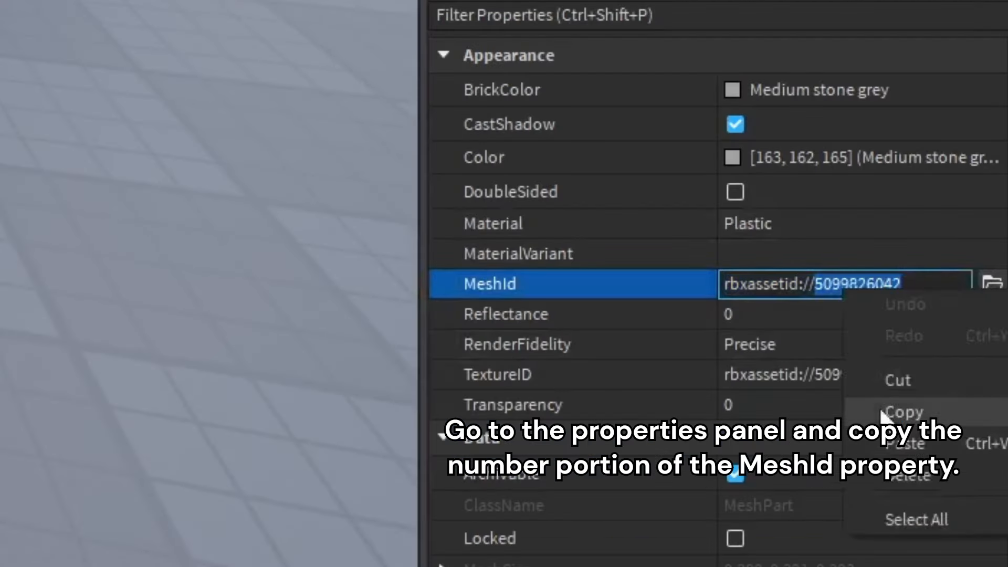
{"action": "left_click", "coordinate": [901, 412]}
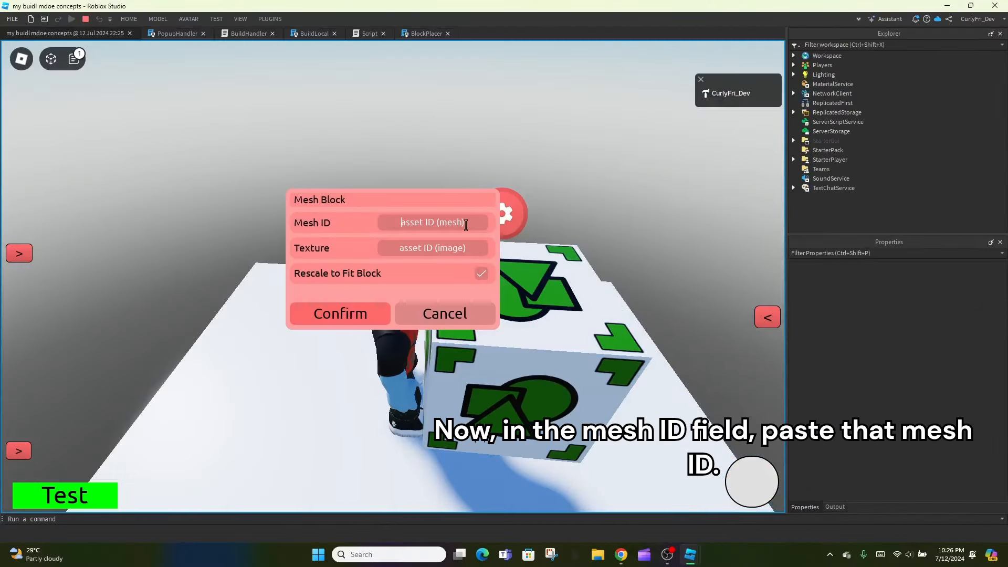
{"action": "type", "text": "5099826042"}
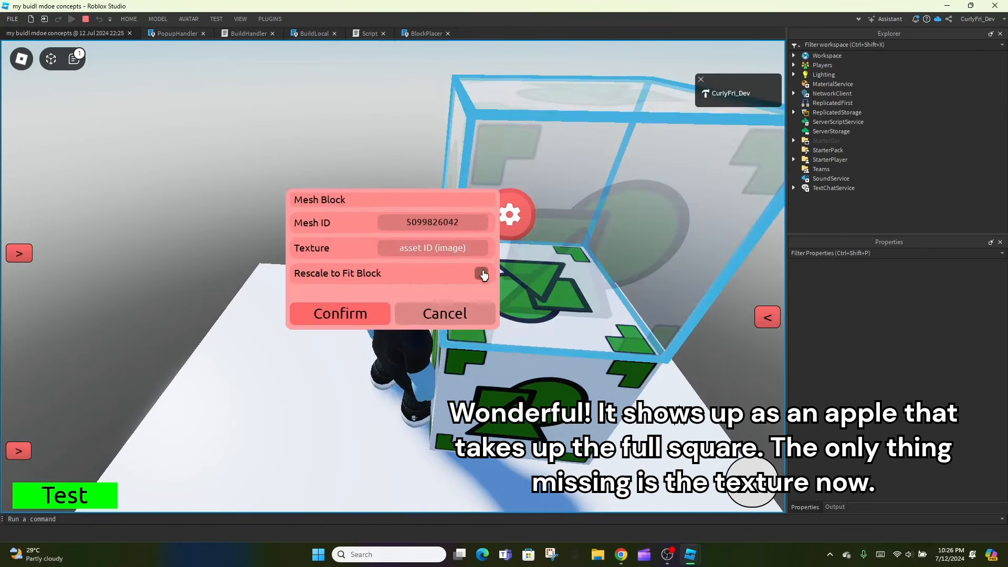
Step: Re-enable Rescale to Fit Block, paint the block red, and test the red apple mesh
{"action": "left_click", "coordinate": [482, 272]}
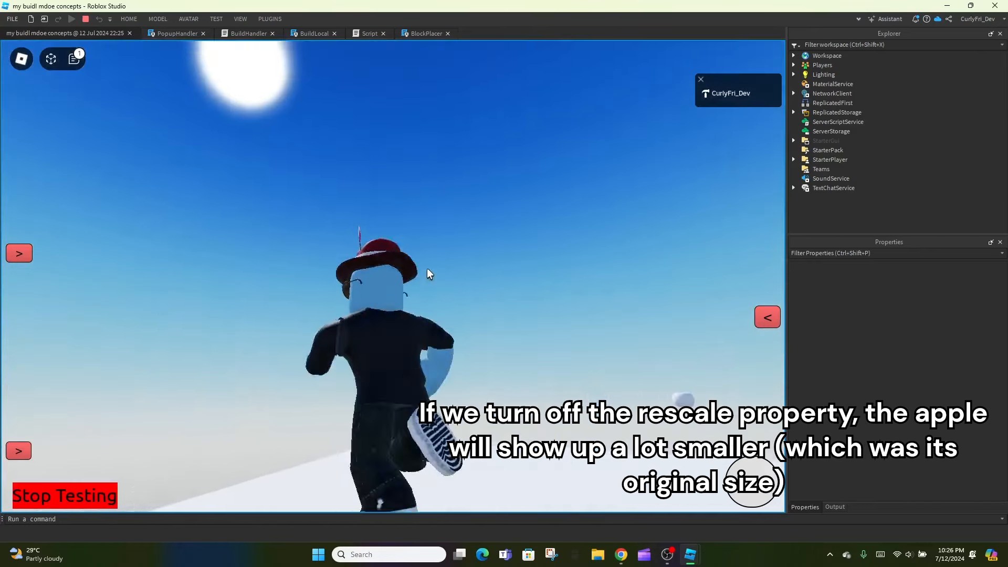
{"action": "left_click", "coordinate": [64, 496]}
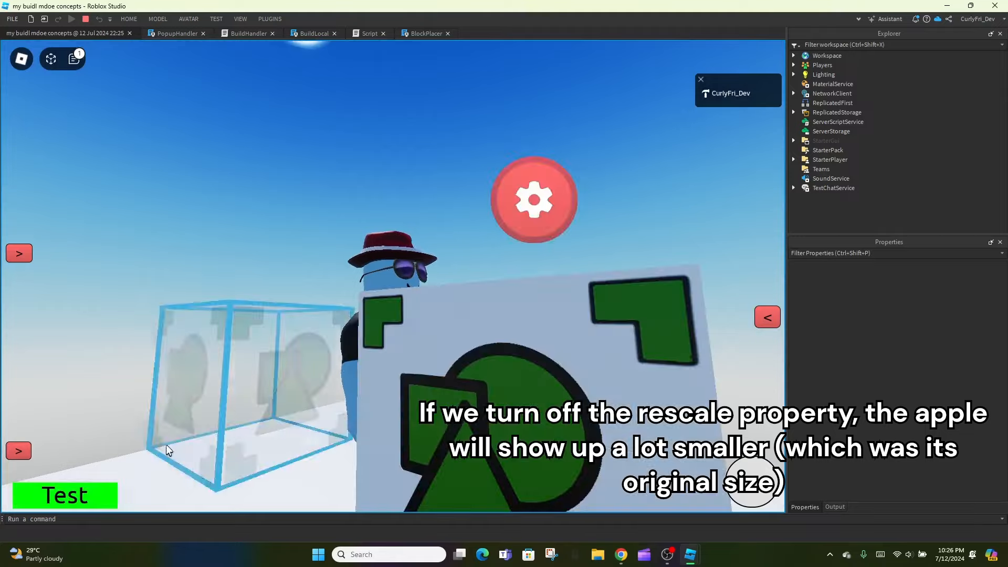
{"action": "left_click", "coordinate": [533, 200]}
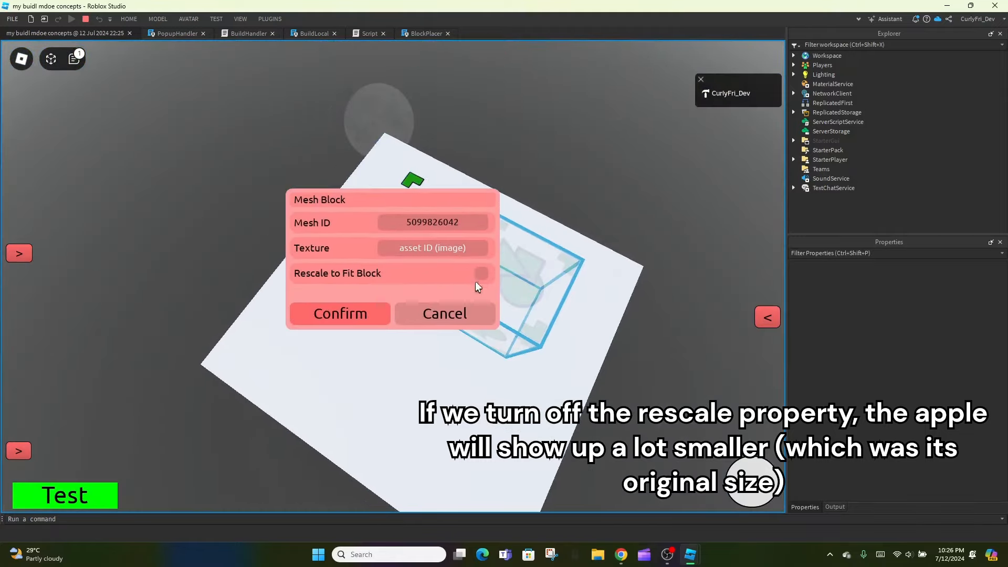
{"action": "left_click", "coordinate": [481, 272]}
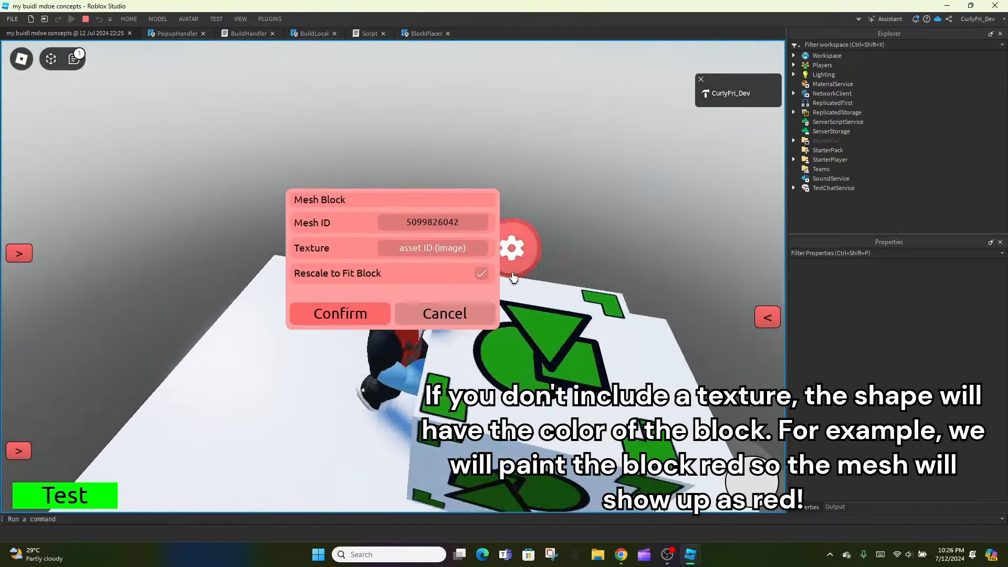
{"action": "left_click", "coordinate": [340, 313]}
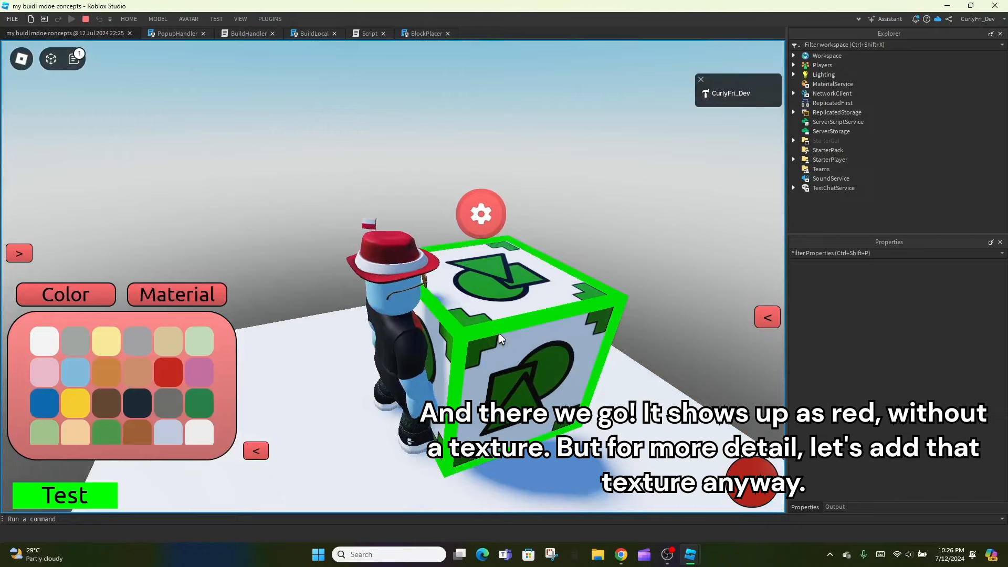
{"action": "left_click", "coordinate": [64, 495]}
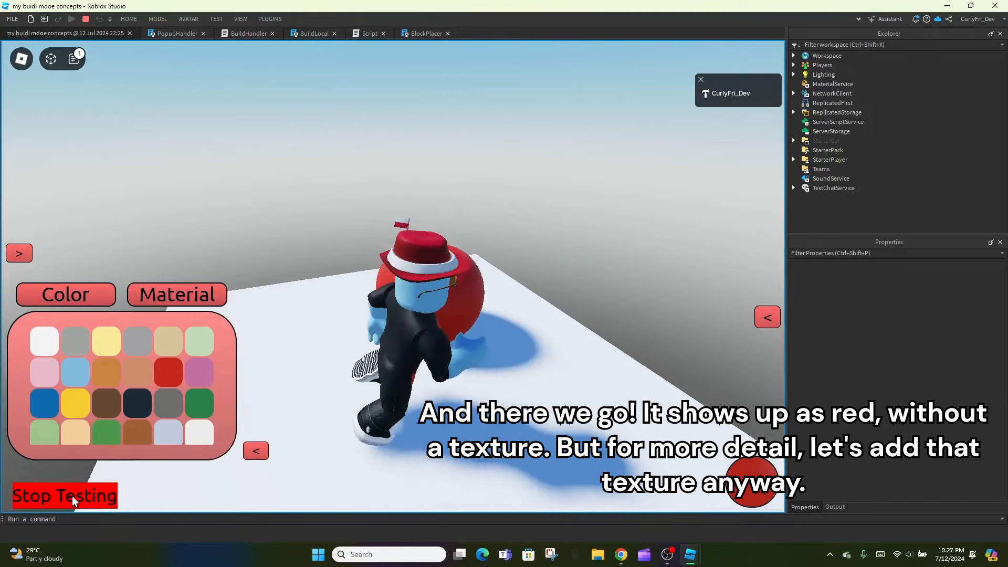
{"action": "left_click", "coordinate": [63, 495]}
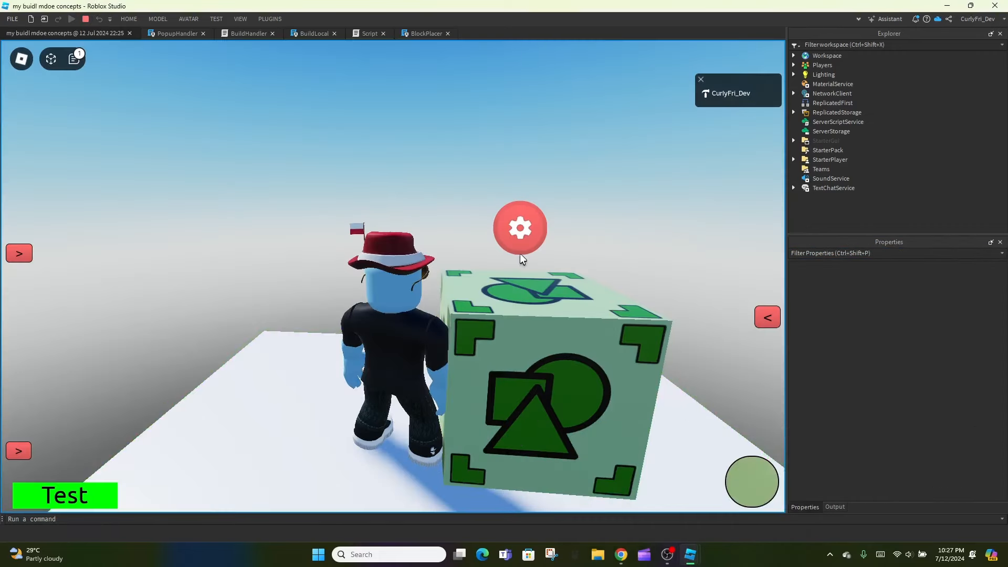
{"action": "left_click", "coordinate": [520, 227]}
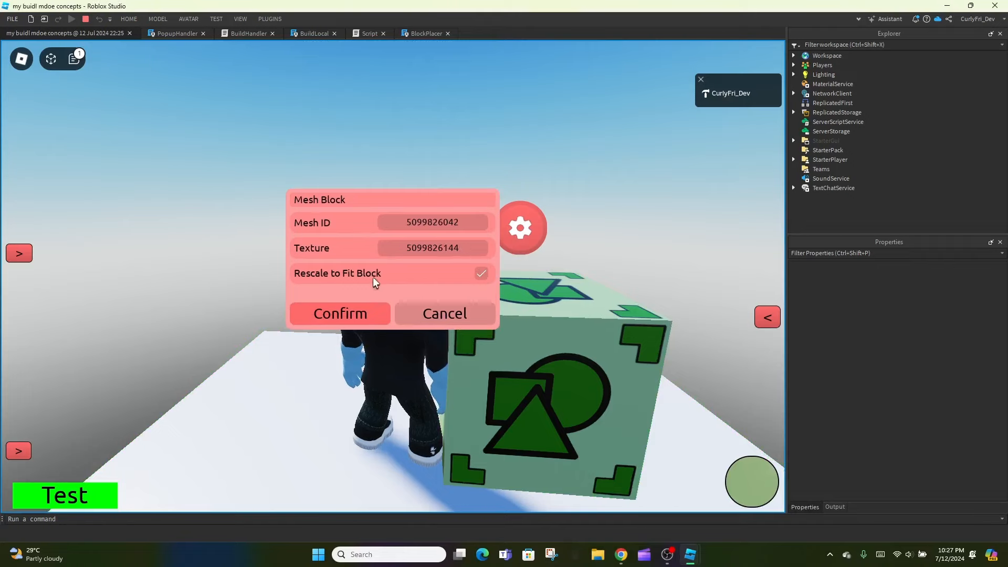
{"action": "left_click", "coordinate": [340, 313]}
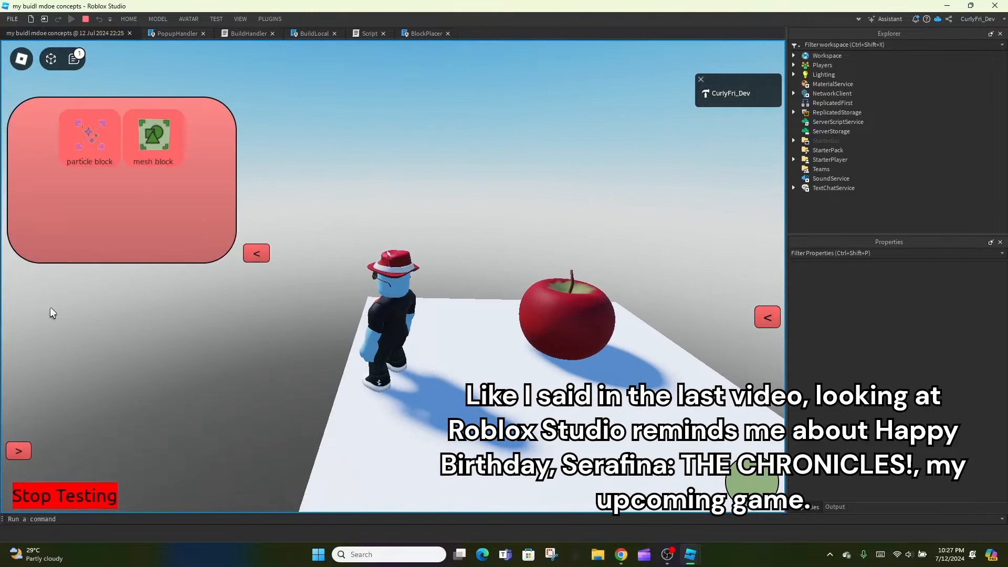
{"action": "left_click", "coordinate": [65, 496]}
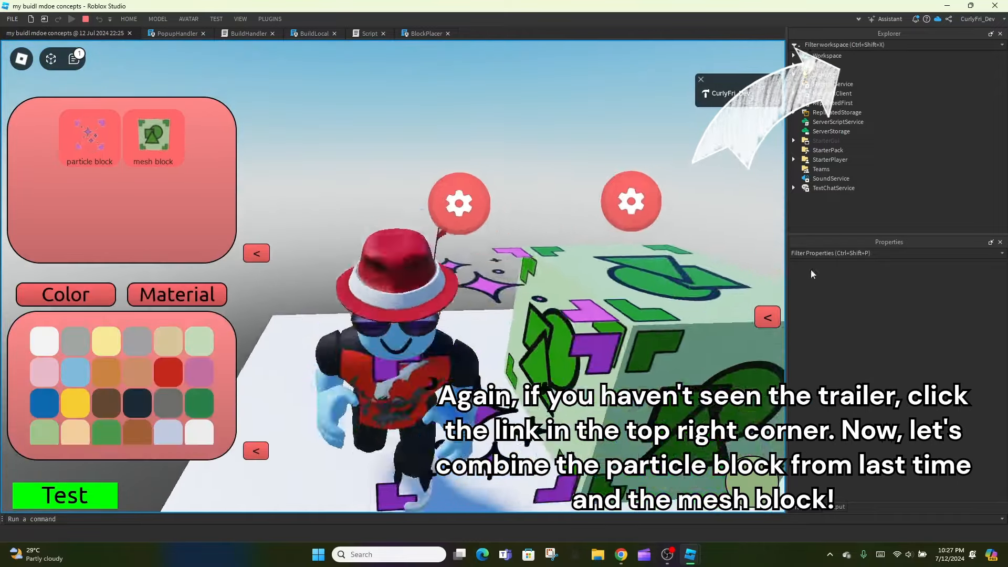
Step: Set the particle block to Sparkles with colour ff0000 and build it into the mesh block
{"action": "left_click", "coordinate": [459, 202]}
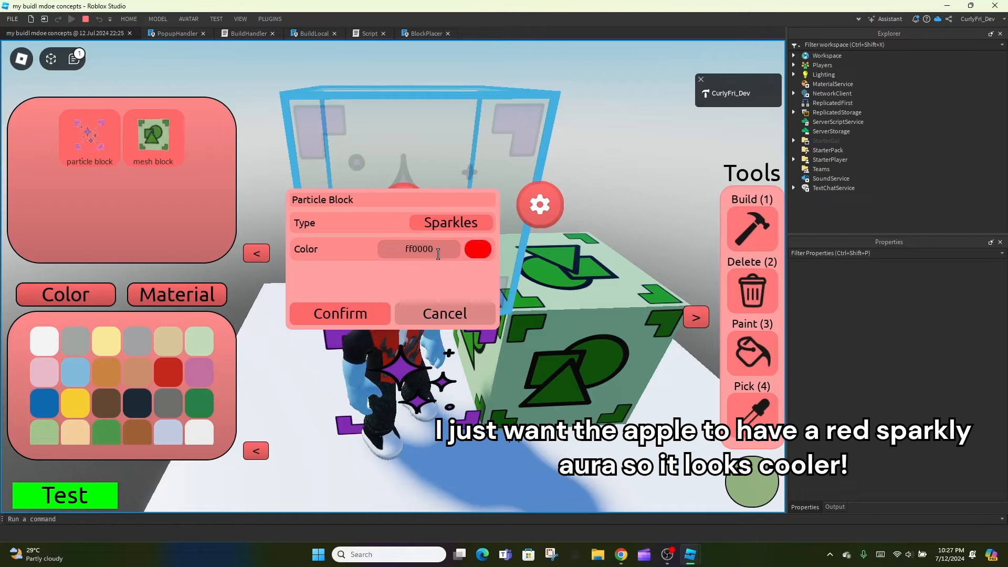
{"action": "left_click", "coordinate": [339, 314]}
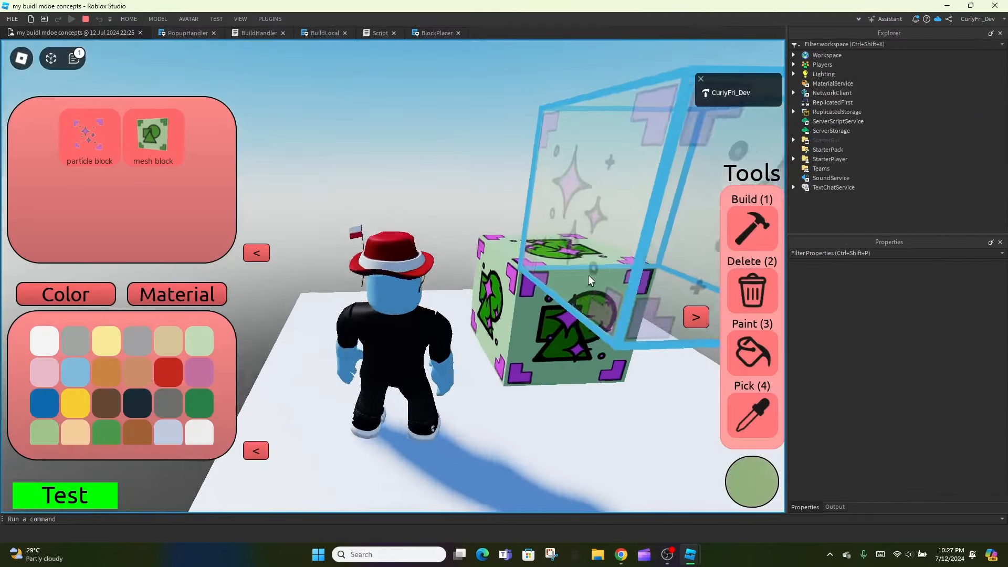
{"action": "left_click", "coordinate": [255, 253]}
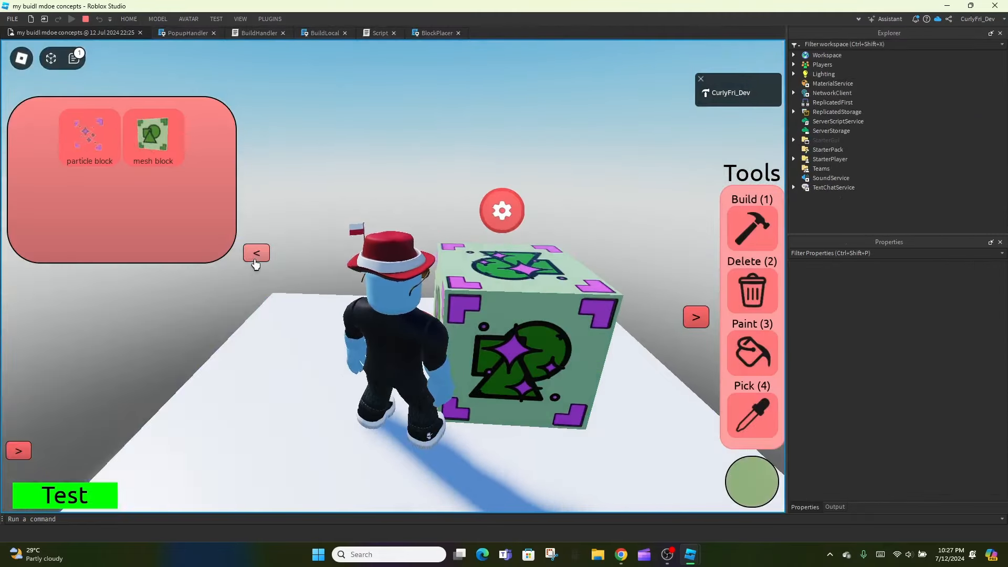
Step: Collapse the side panels and test the apple with its red sparkle aura
{"action": "left_click", "coordinate": [63, 496]}
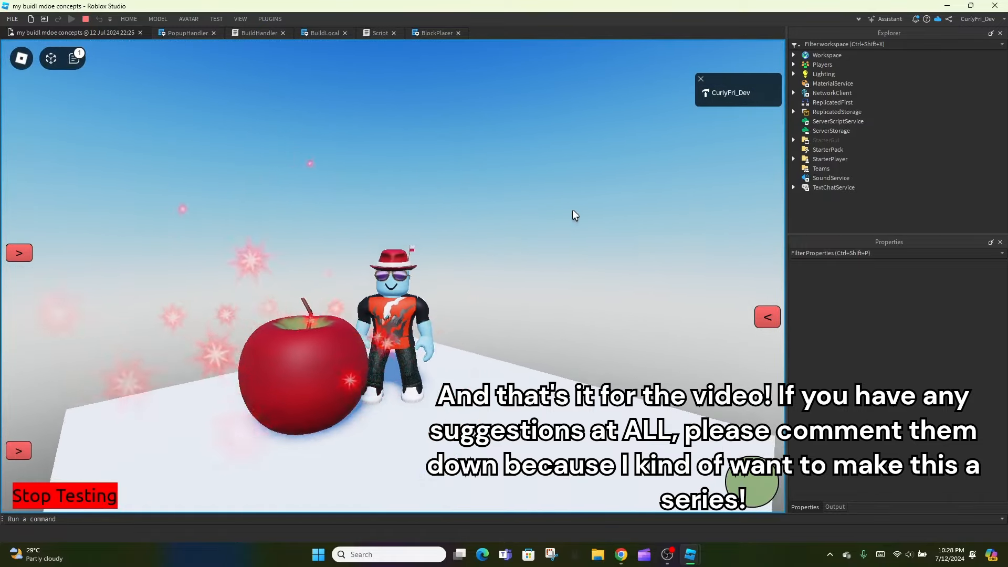
{"action": "left_click", "coordinate": [74, 58]}
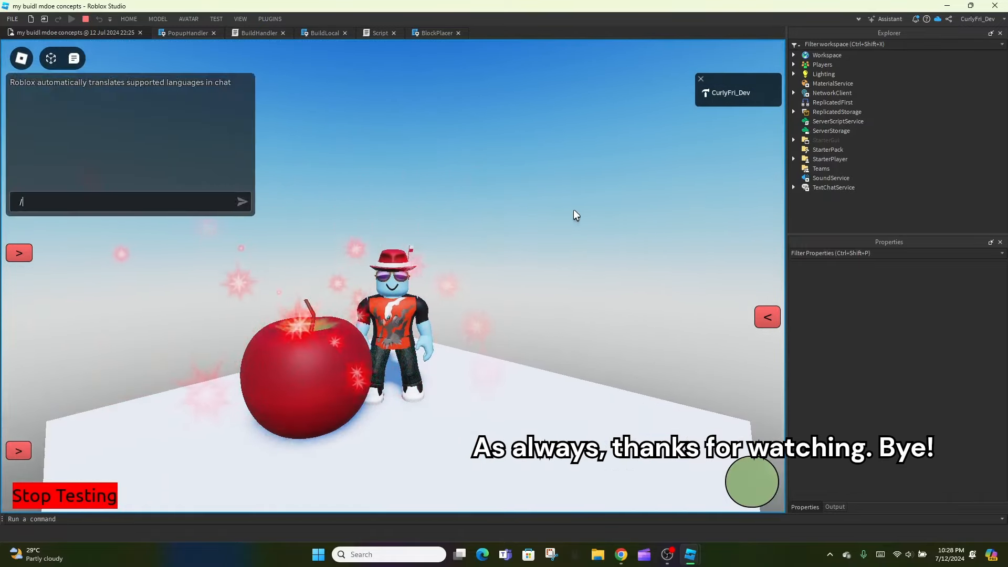